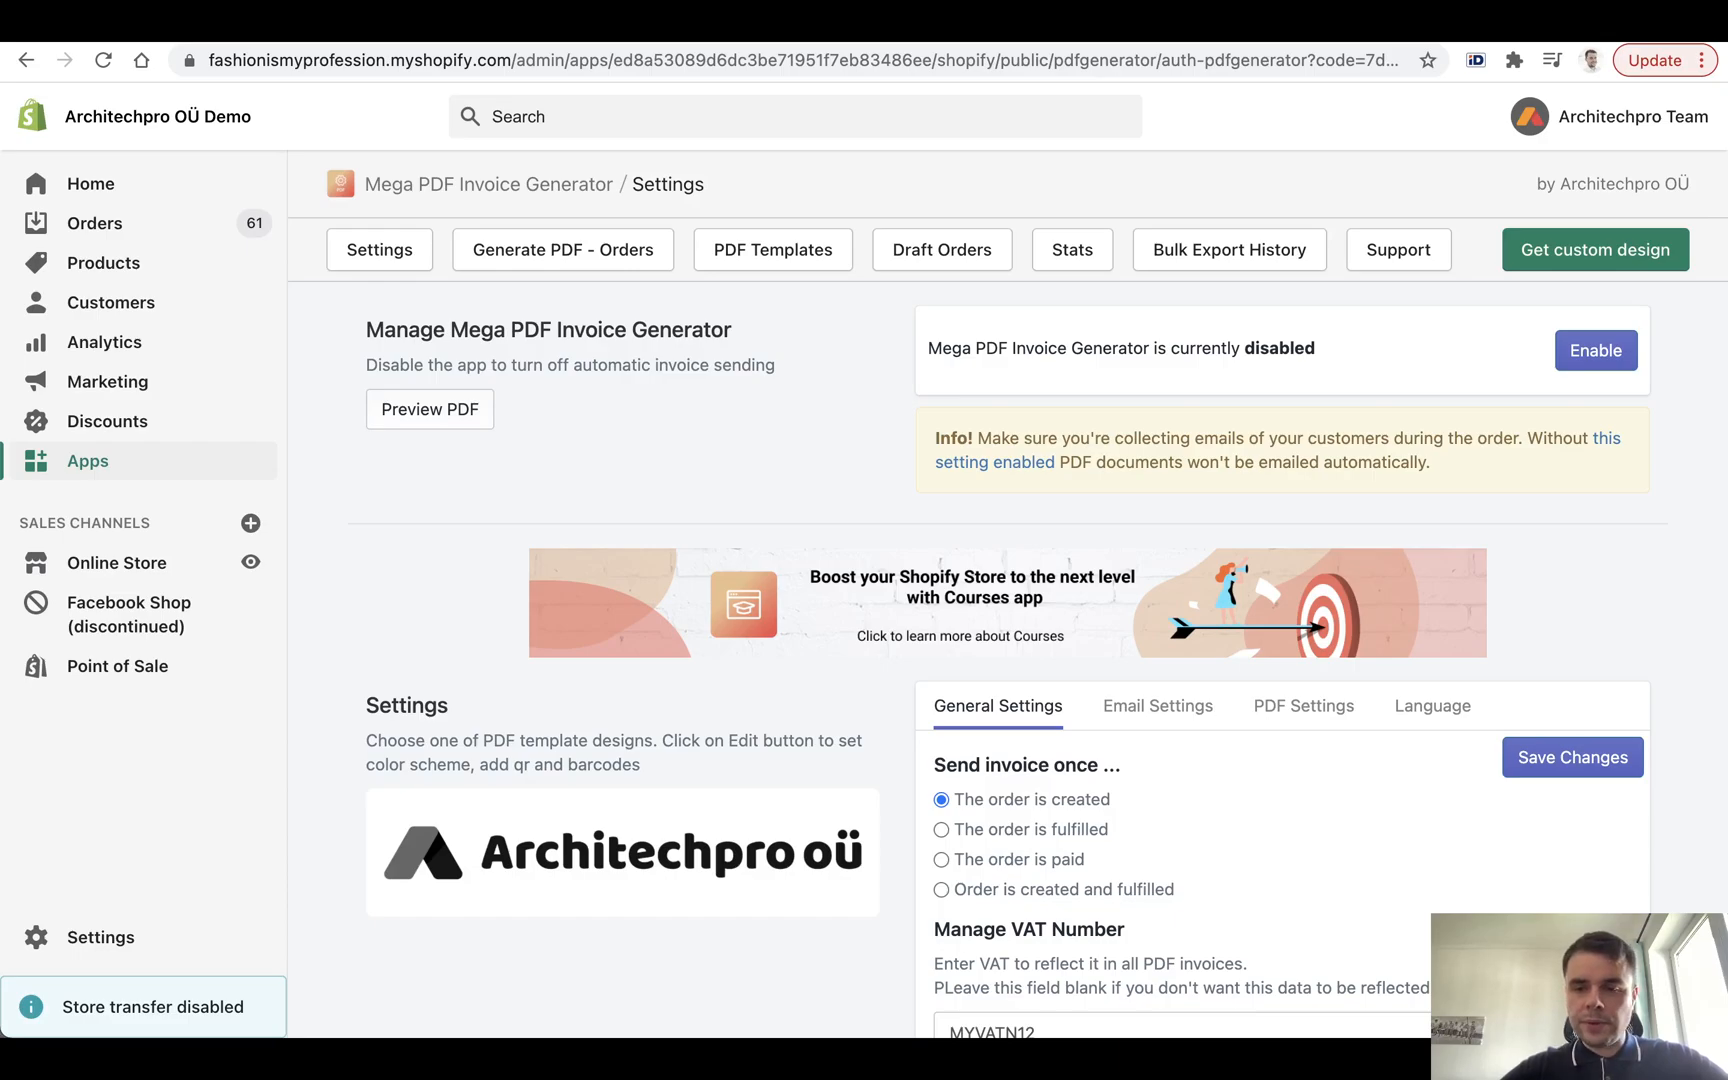
Scroll through the invoice app settings, then go to the Orders list.
scroll("down", 3)
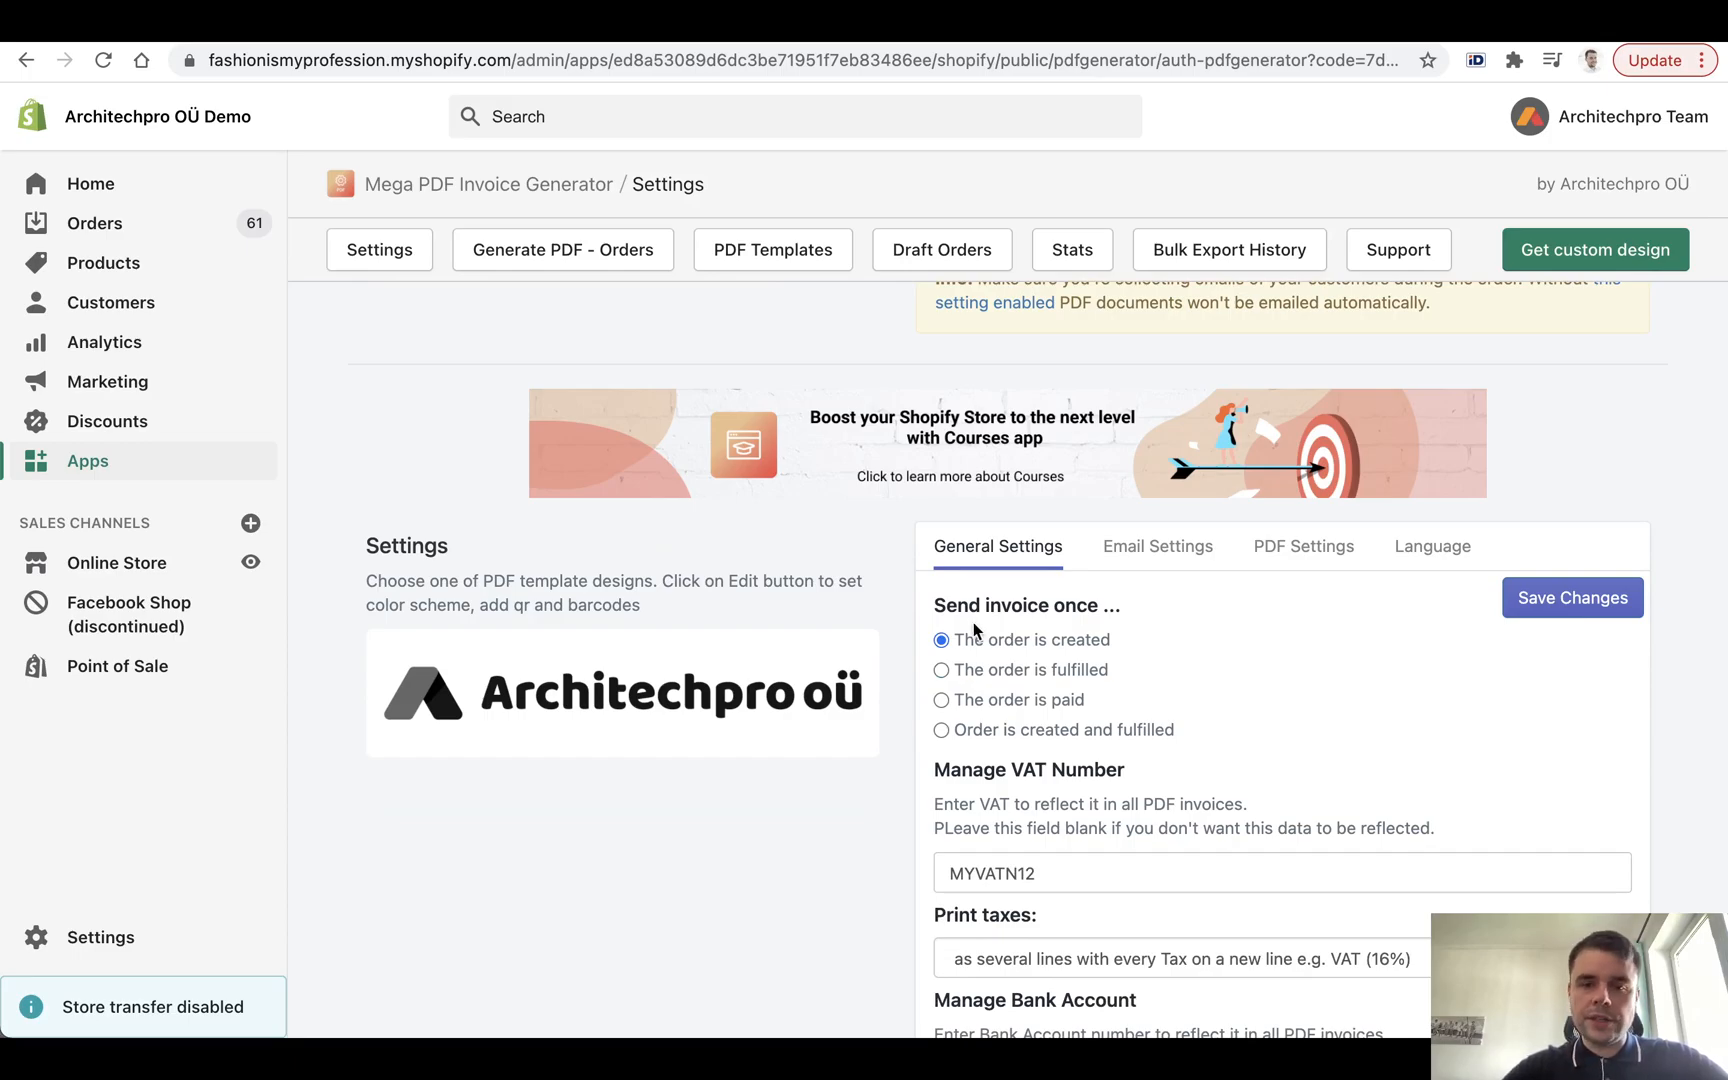
scroll("up", 3)
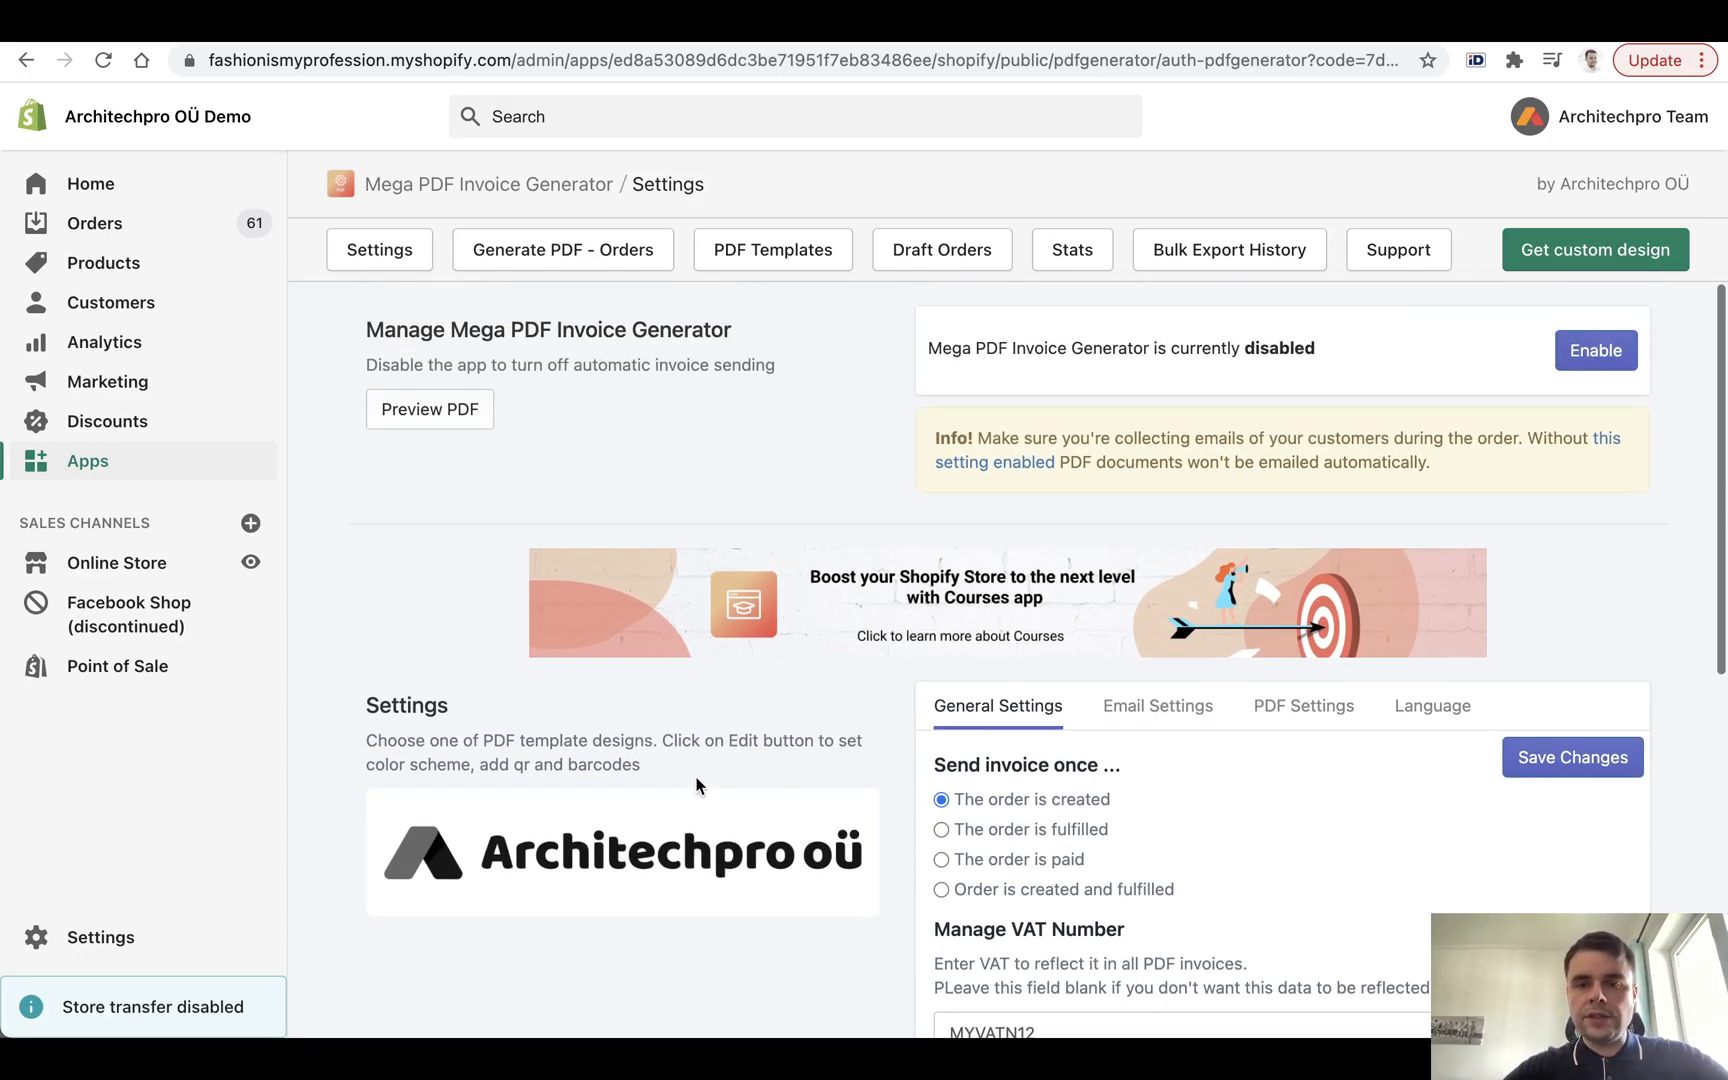
left_click(95, 223)
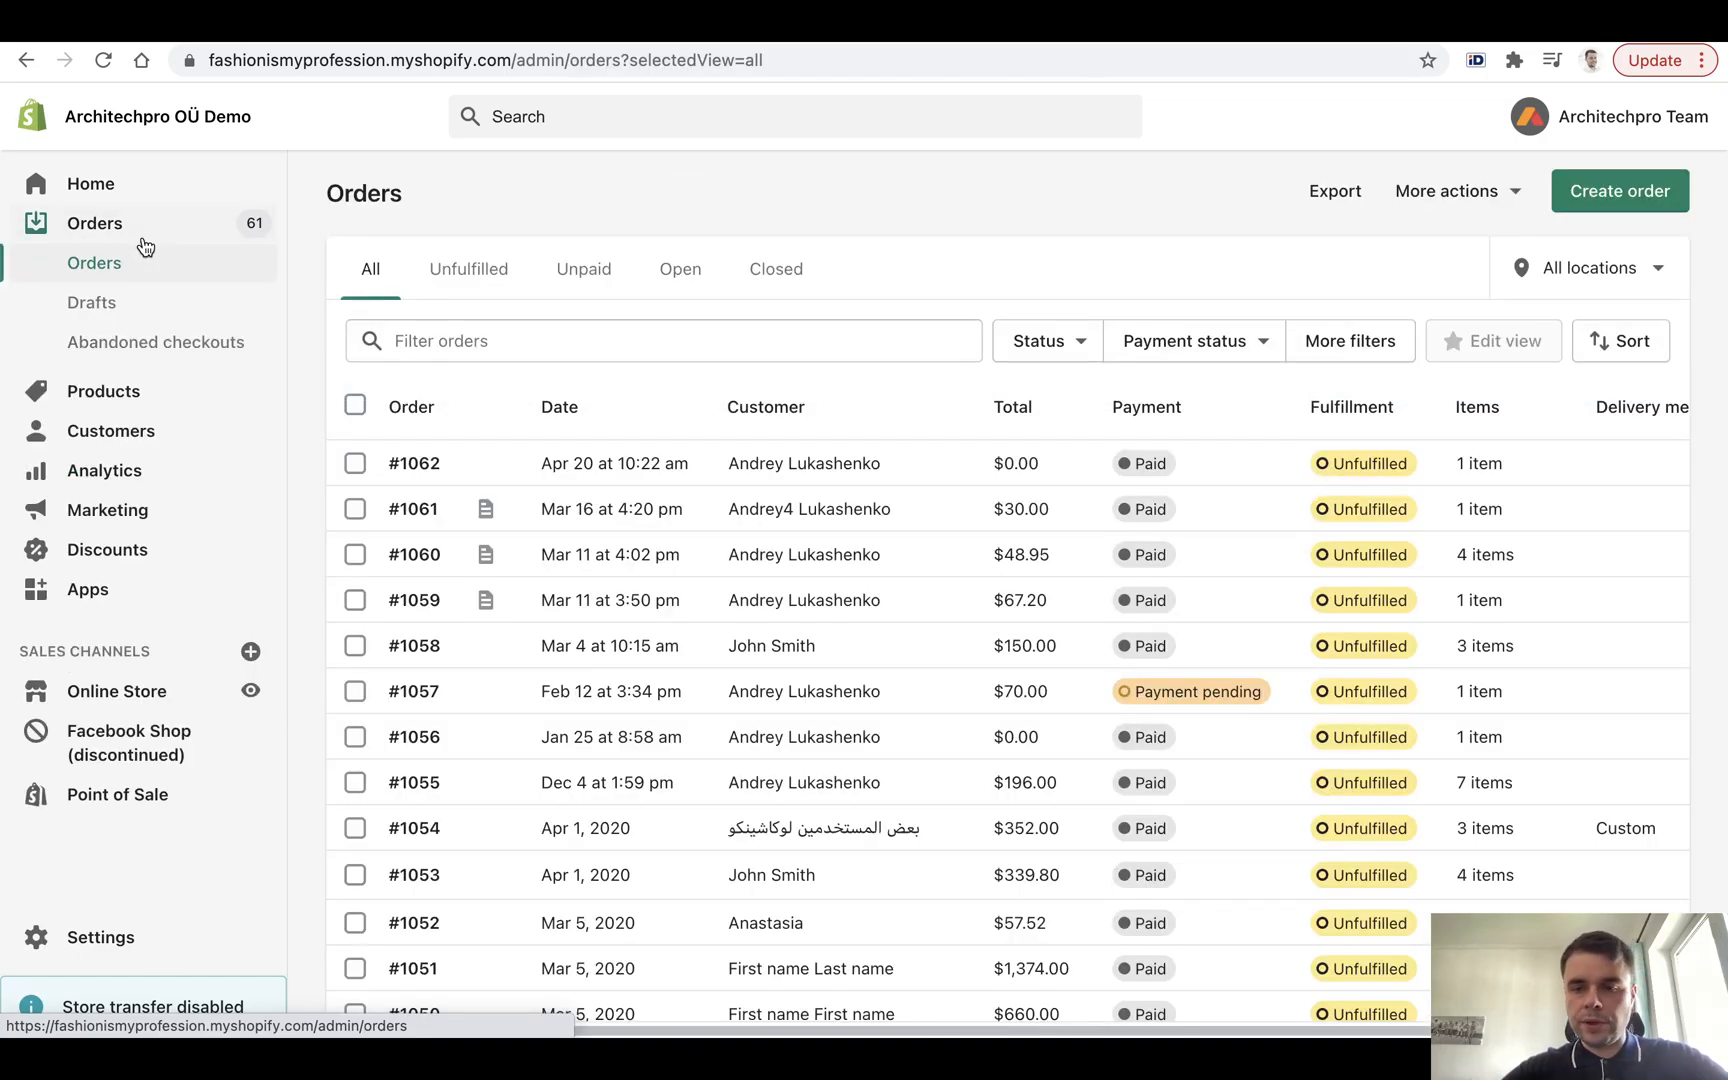
mouse_move(951, 226)
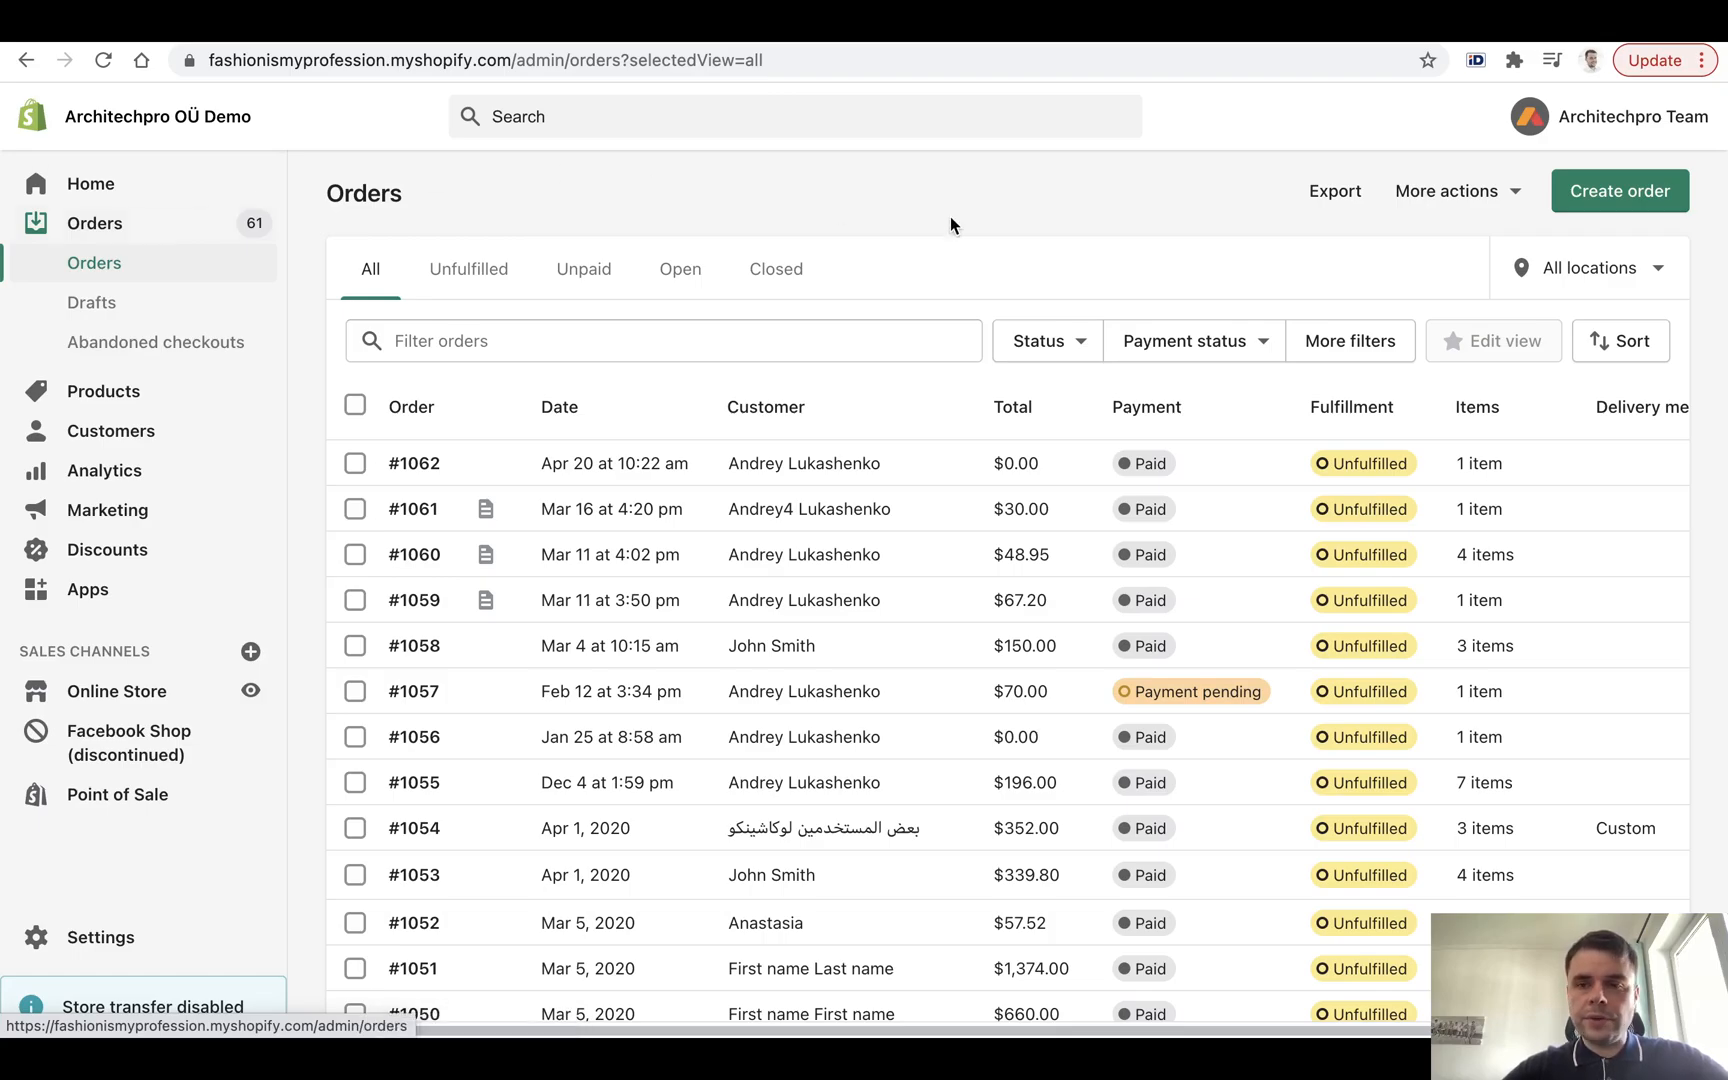
mouse_move(1440, 216)
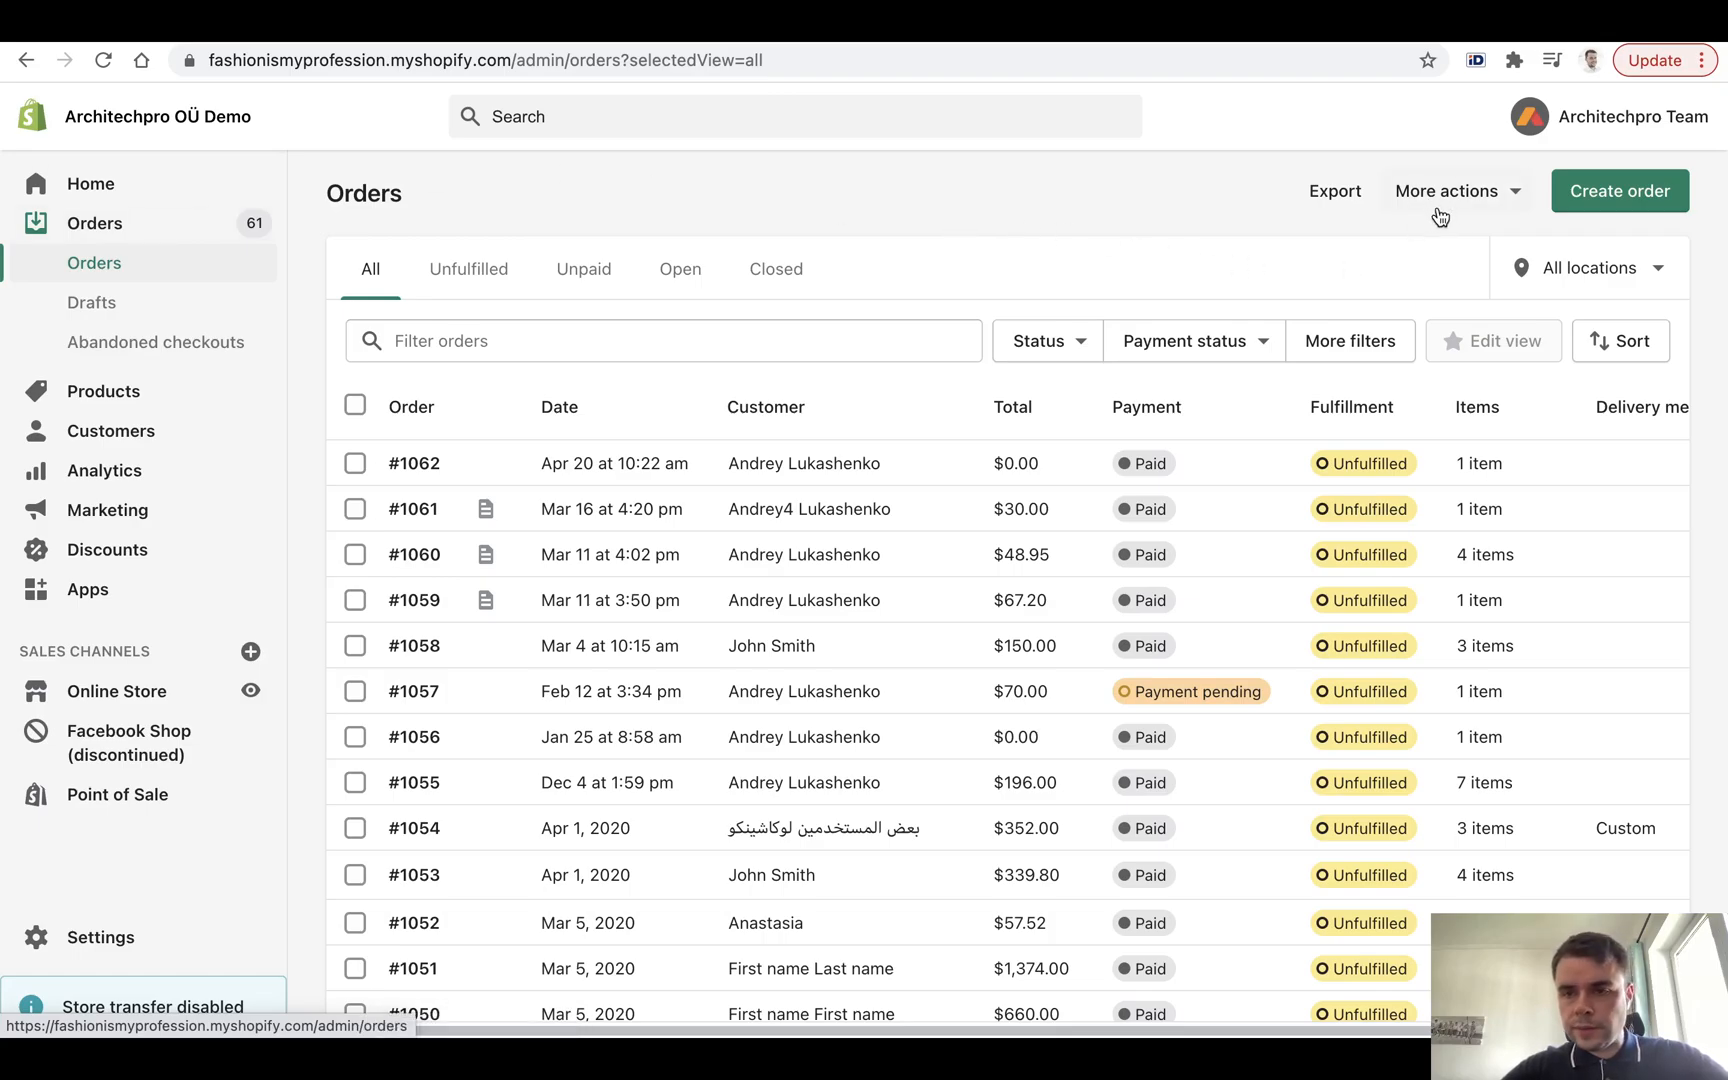
Choose 'Export PDF invoices for all orders' from the Orders page's More actions menu.
left_click(1447, 191)
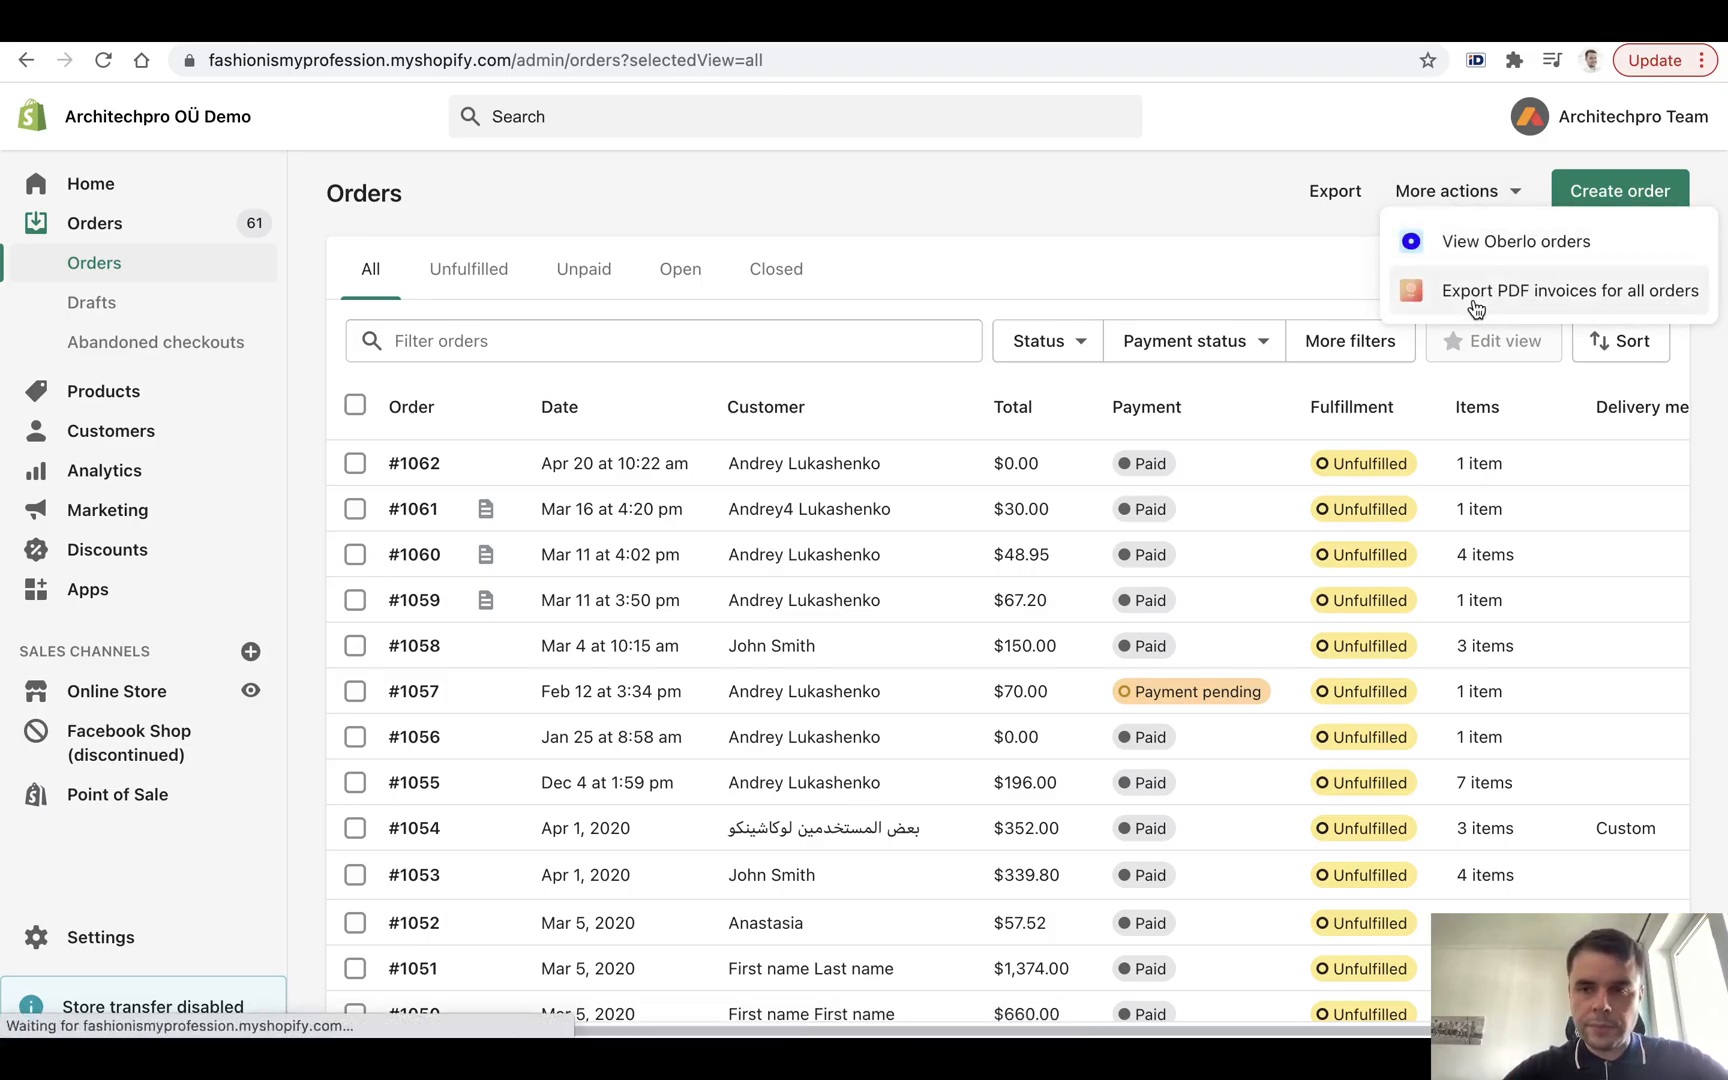
left_click(1569, 290)
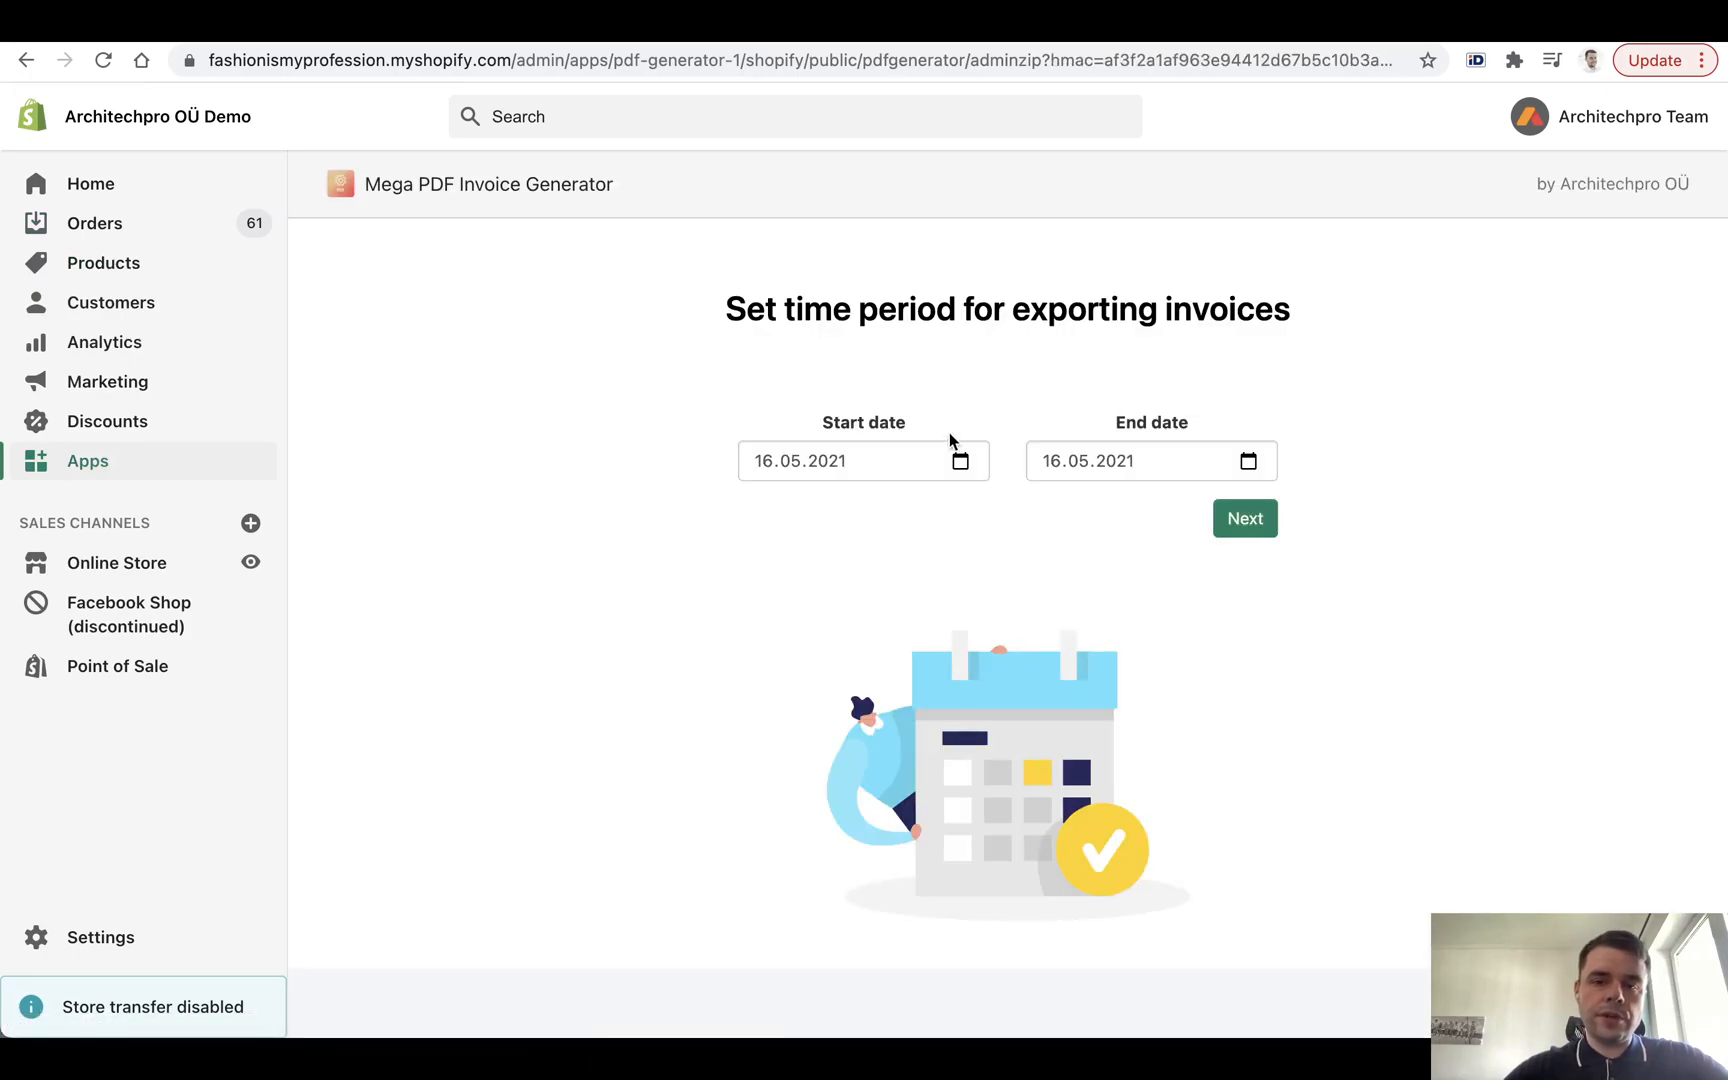
Set the export period from 16.05.2020 to 16.05.2021 and submit it.
left_click(959, 461)
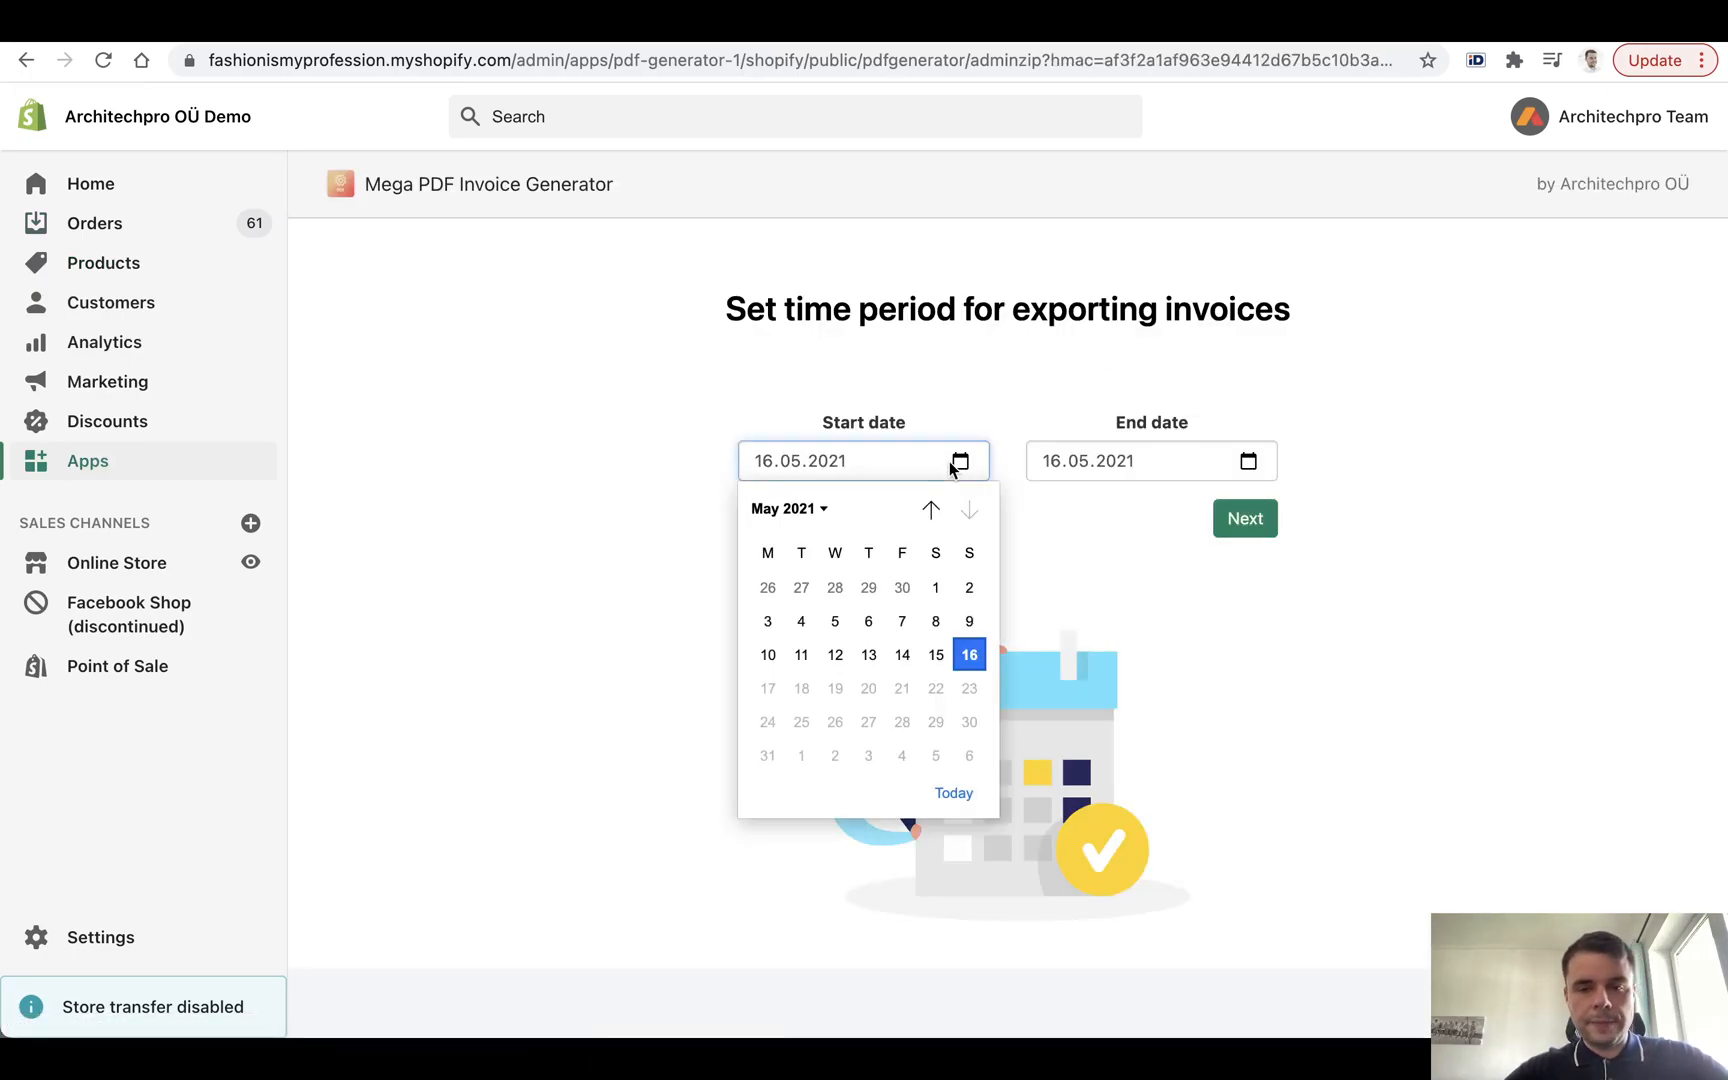
left_click(788, 508)
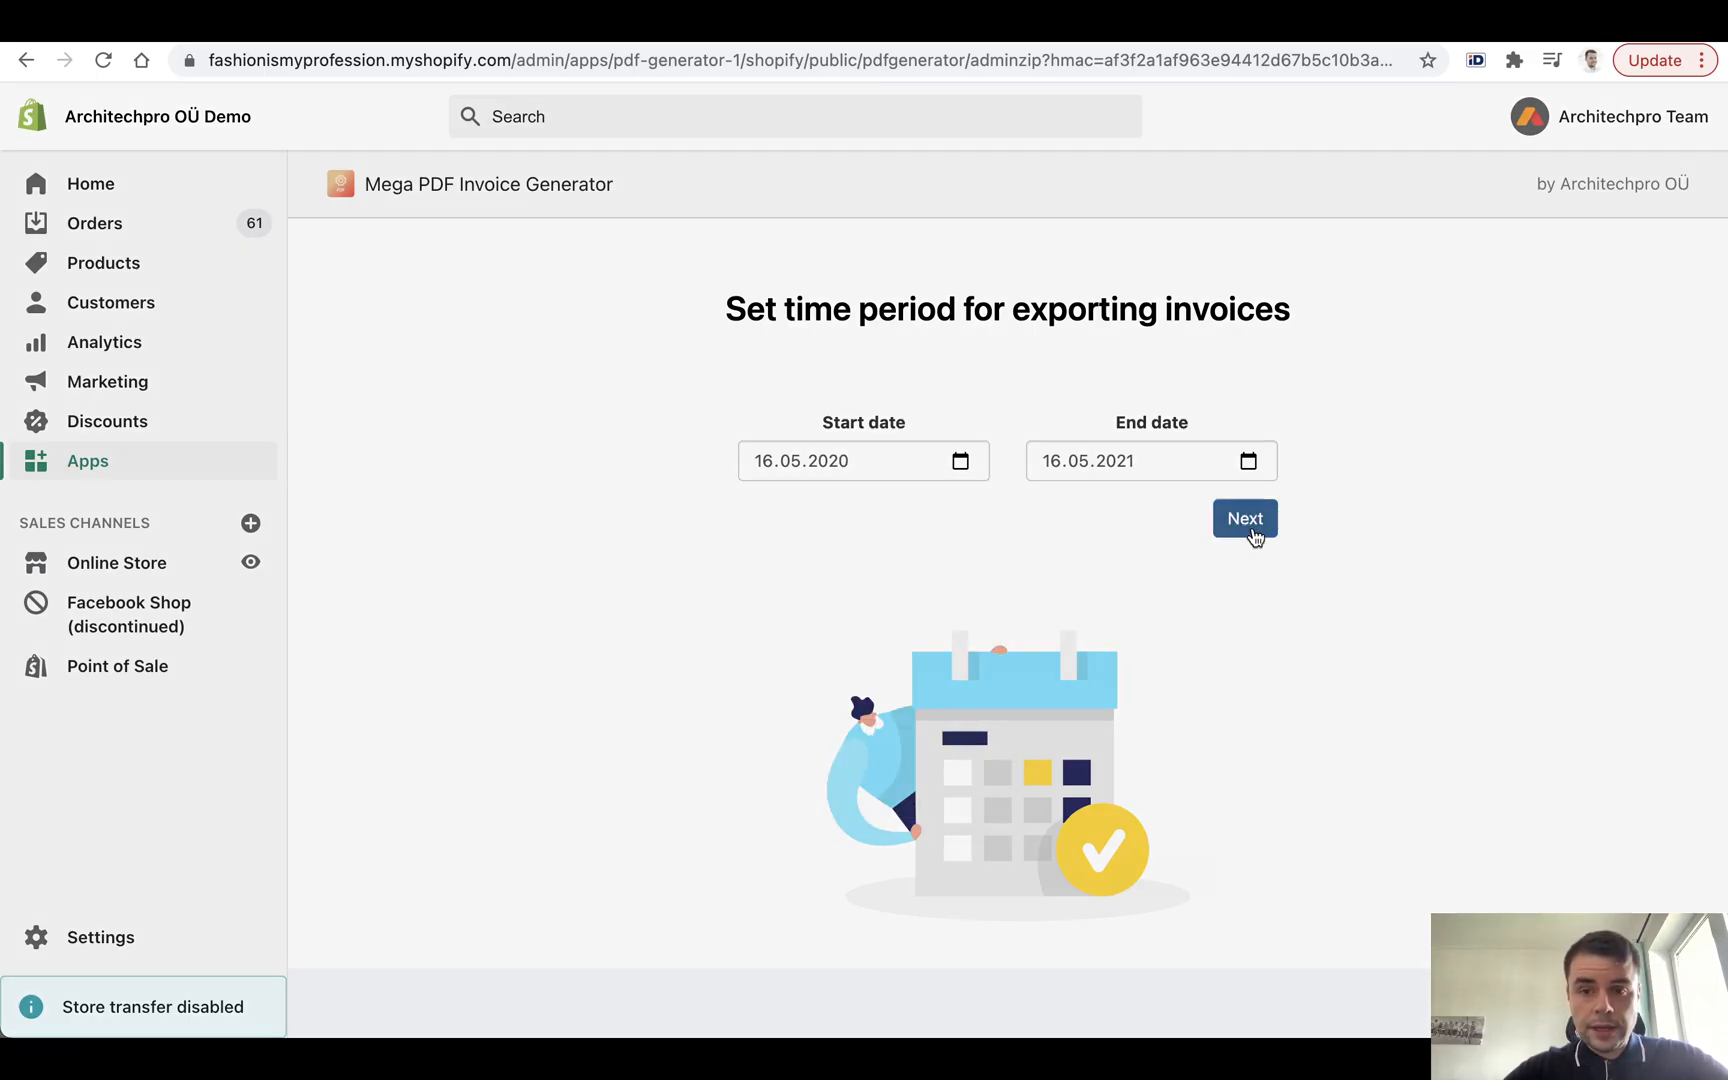
left_click(1244, 518)
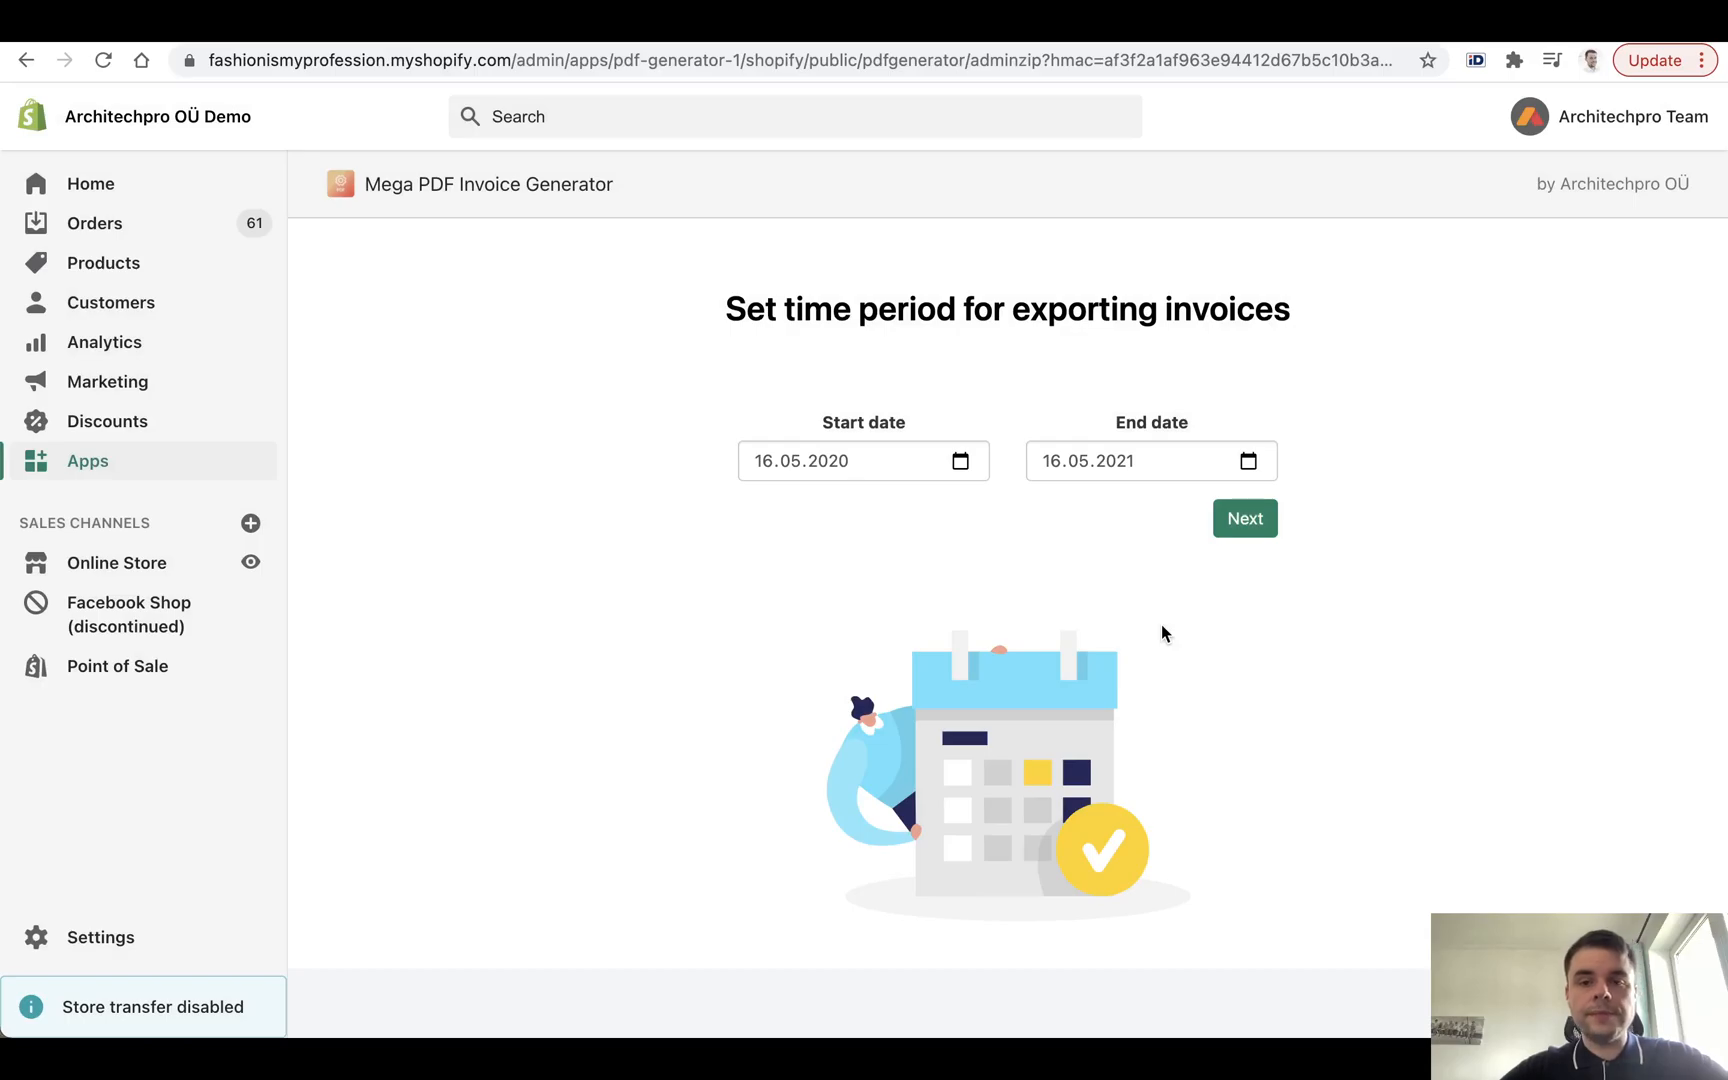
left_click(1244, 518)
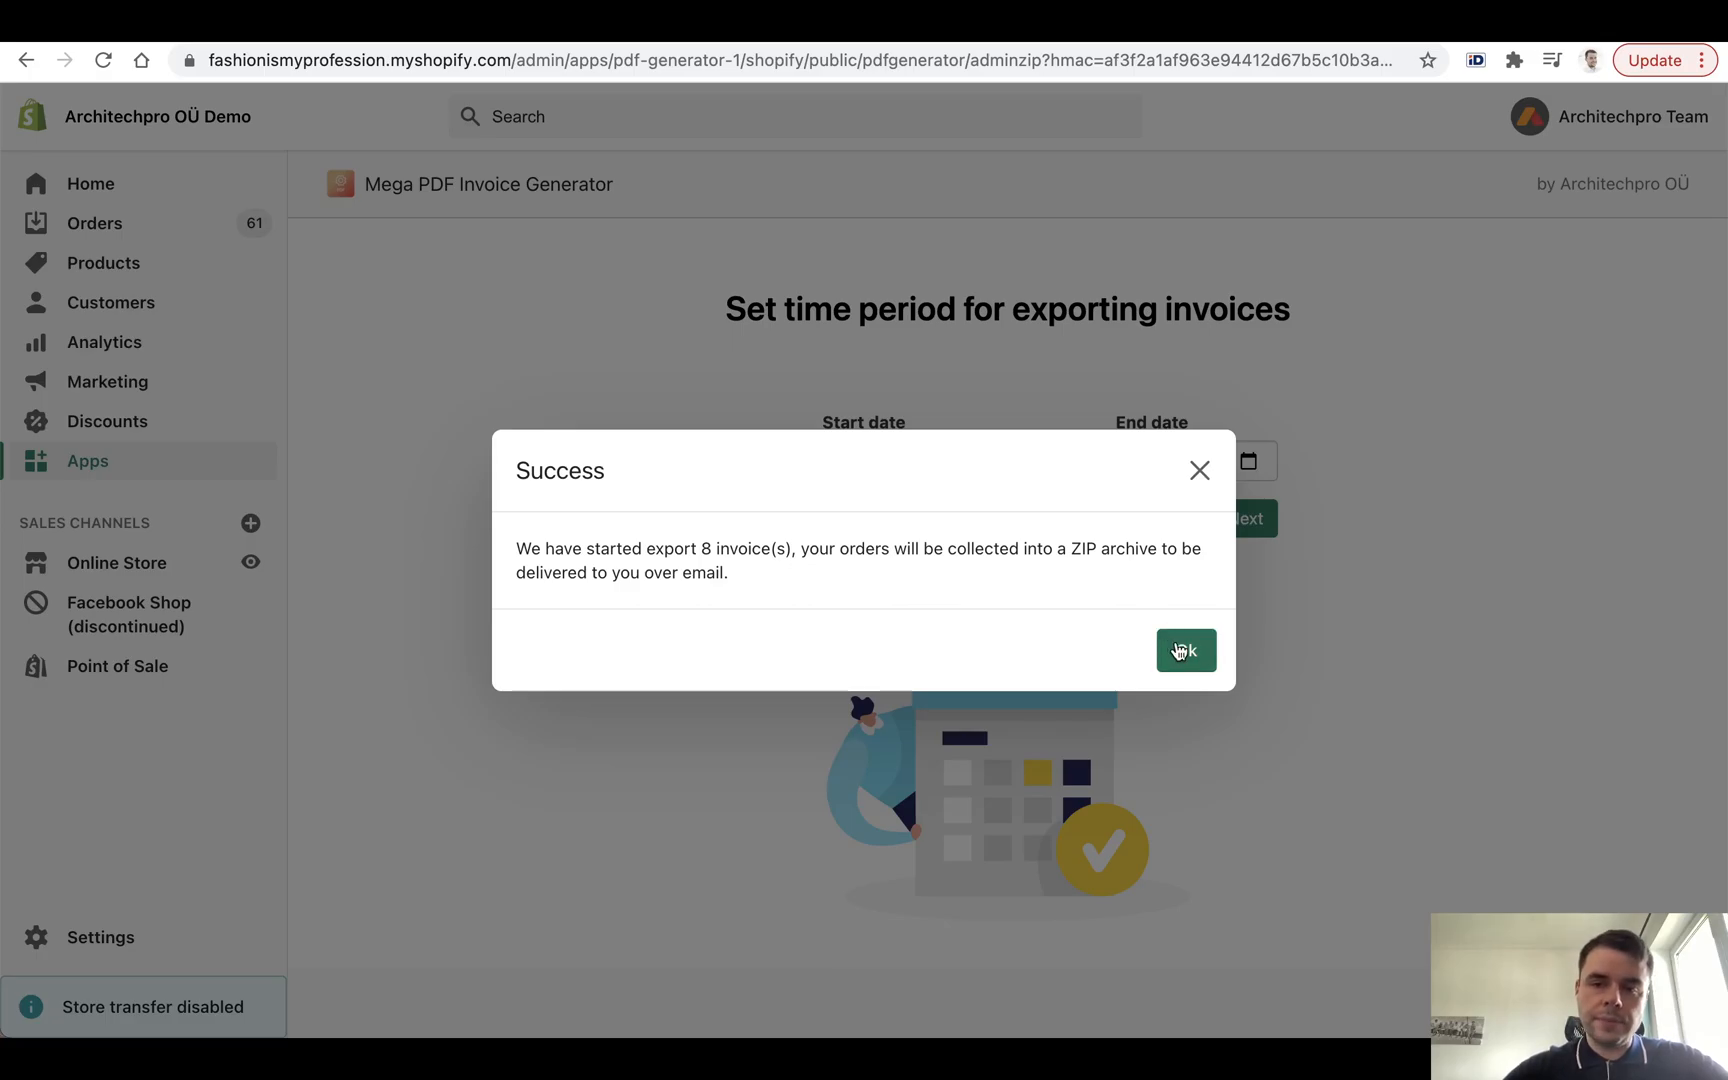
Dismiss the 8-invoice export Success dialog with Ok.
left_click(1185, 650)
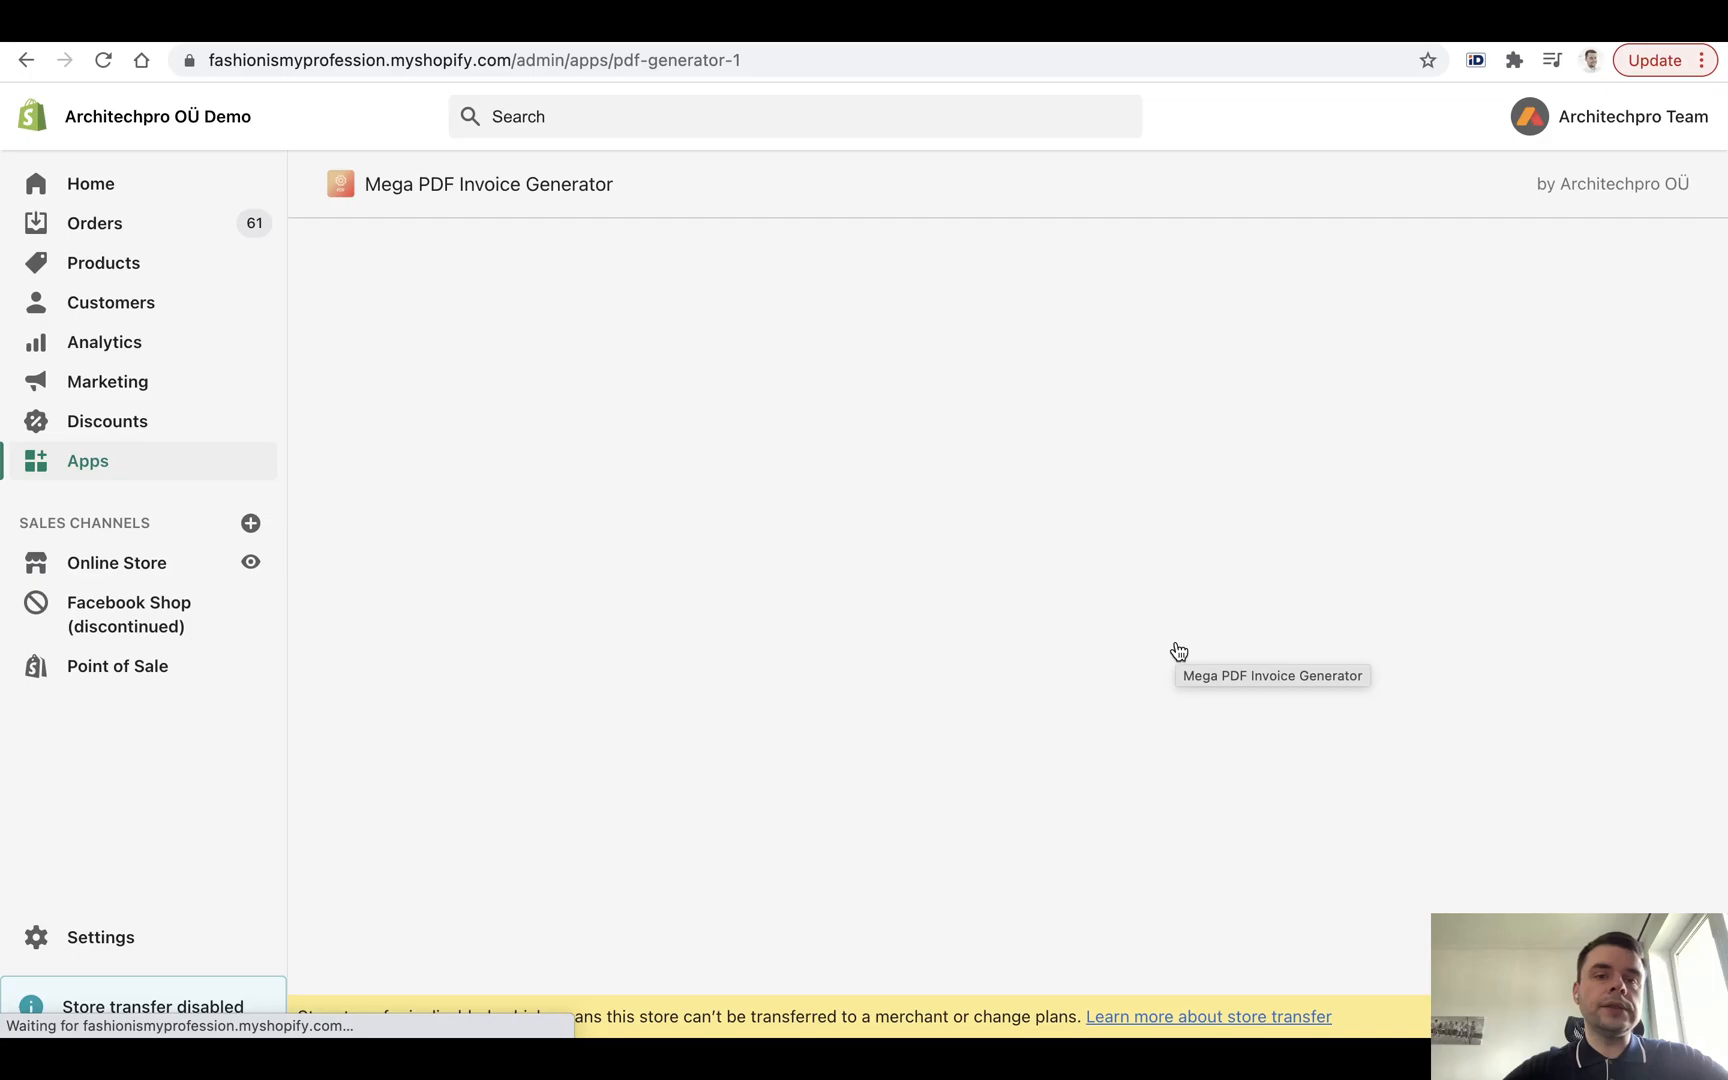
mouse_move(1288, 784)
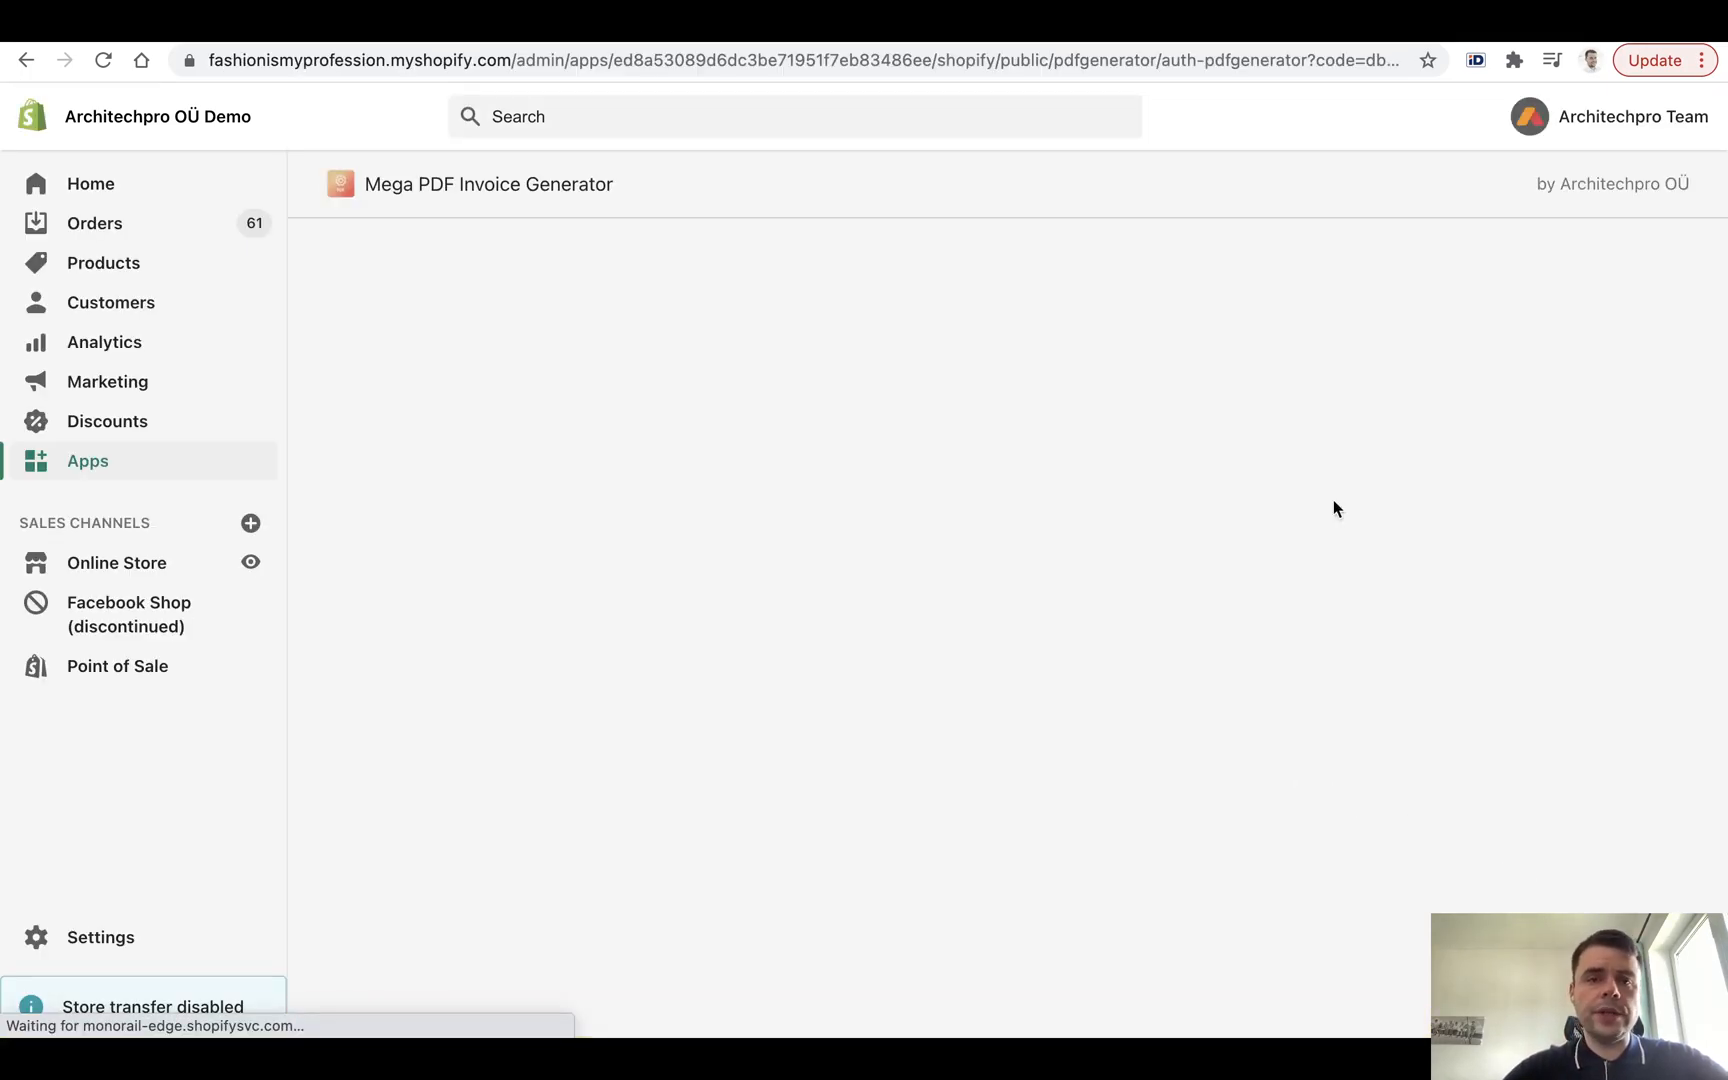
mouse_move(690, 176)
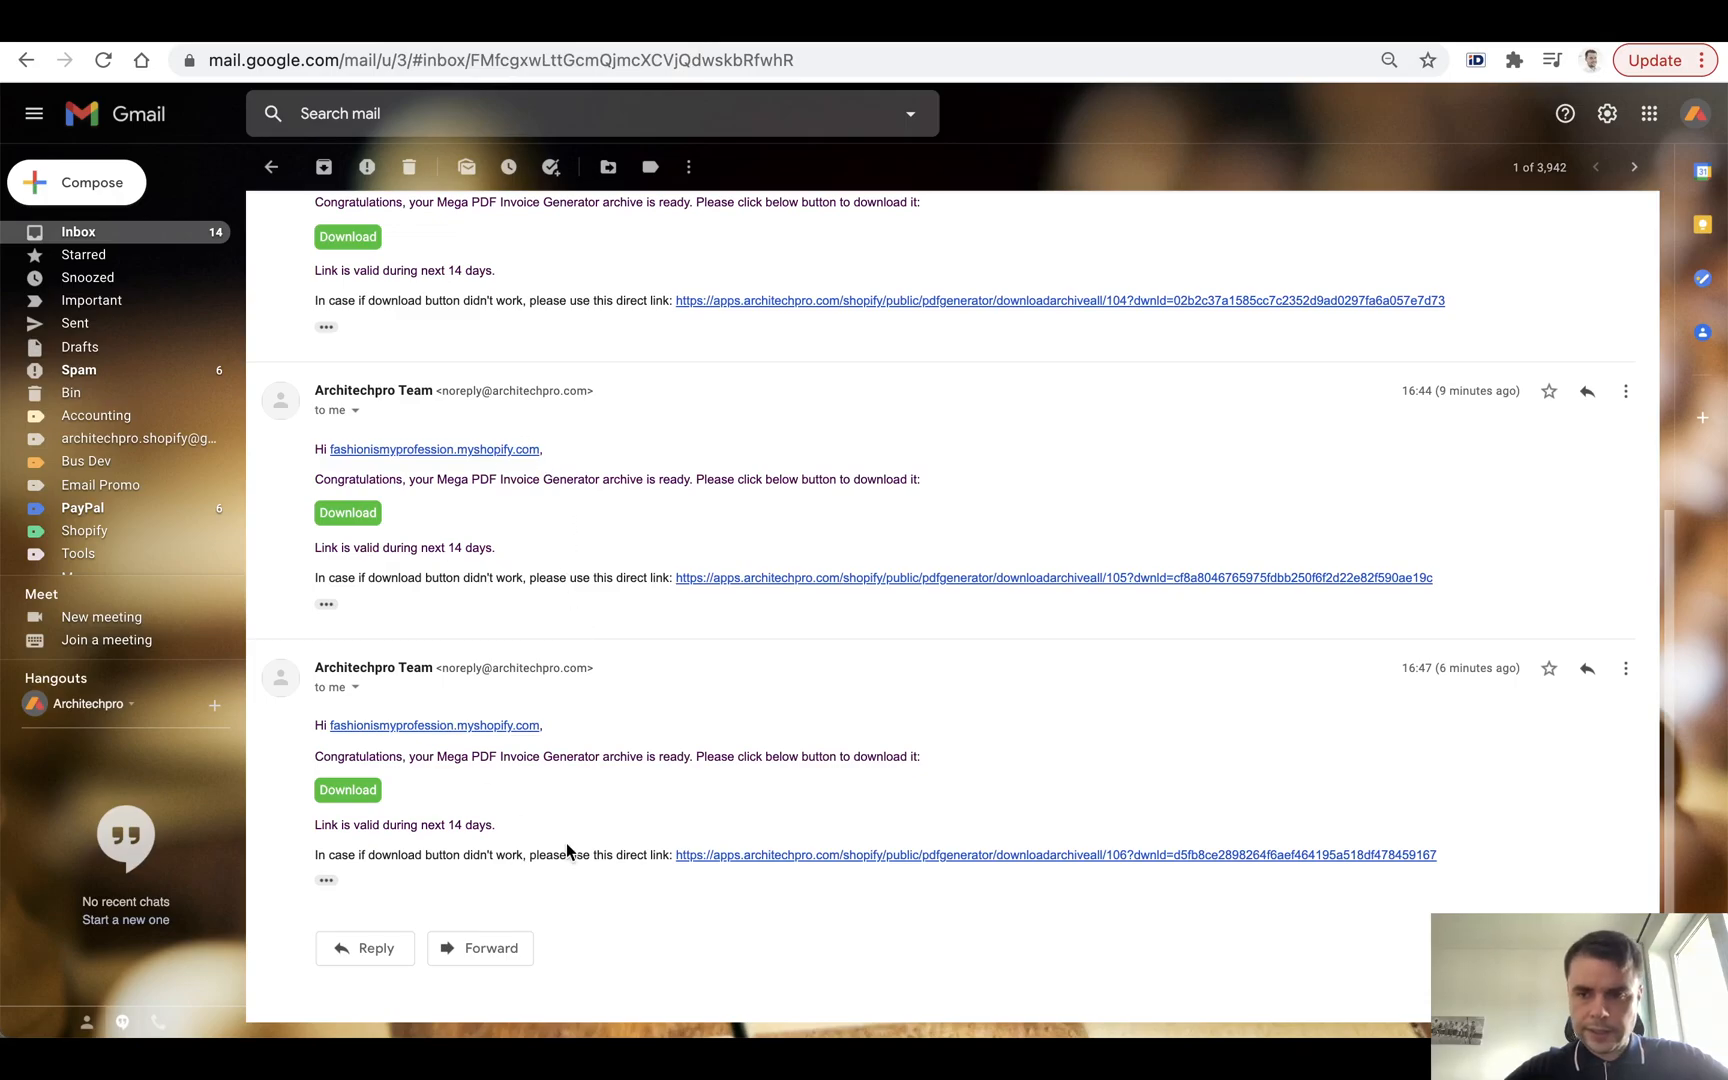
mouse_move(278, 733)
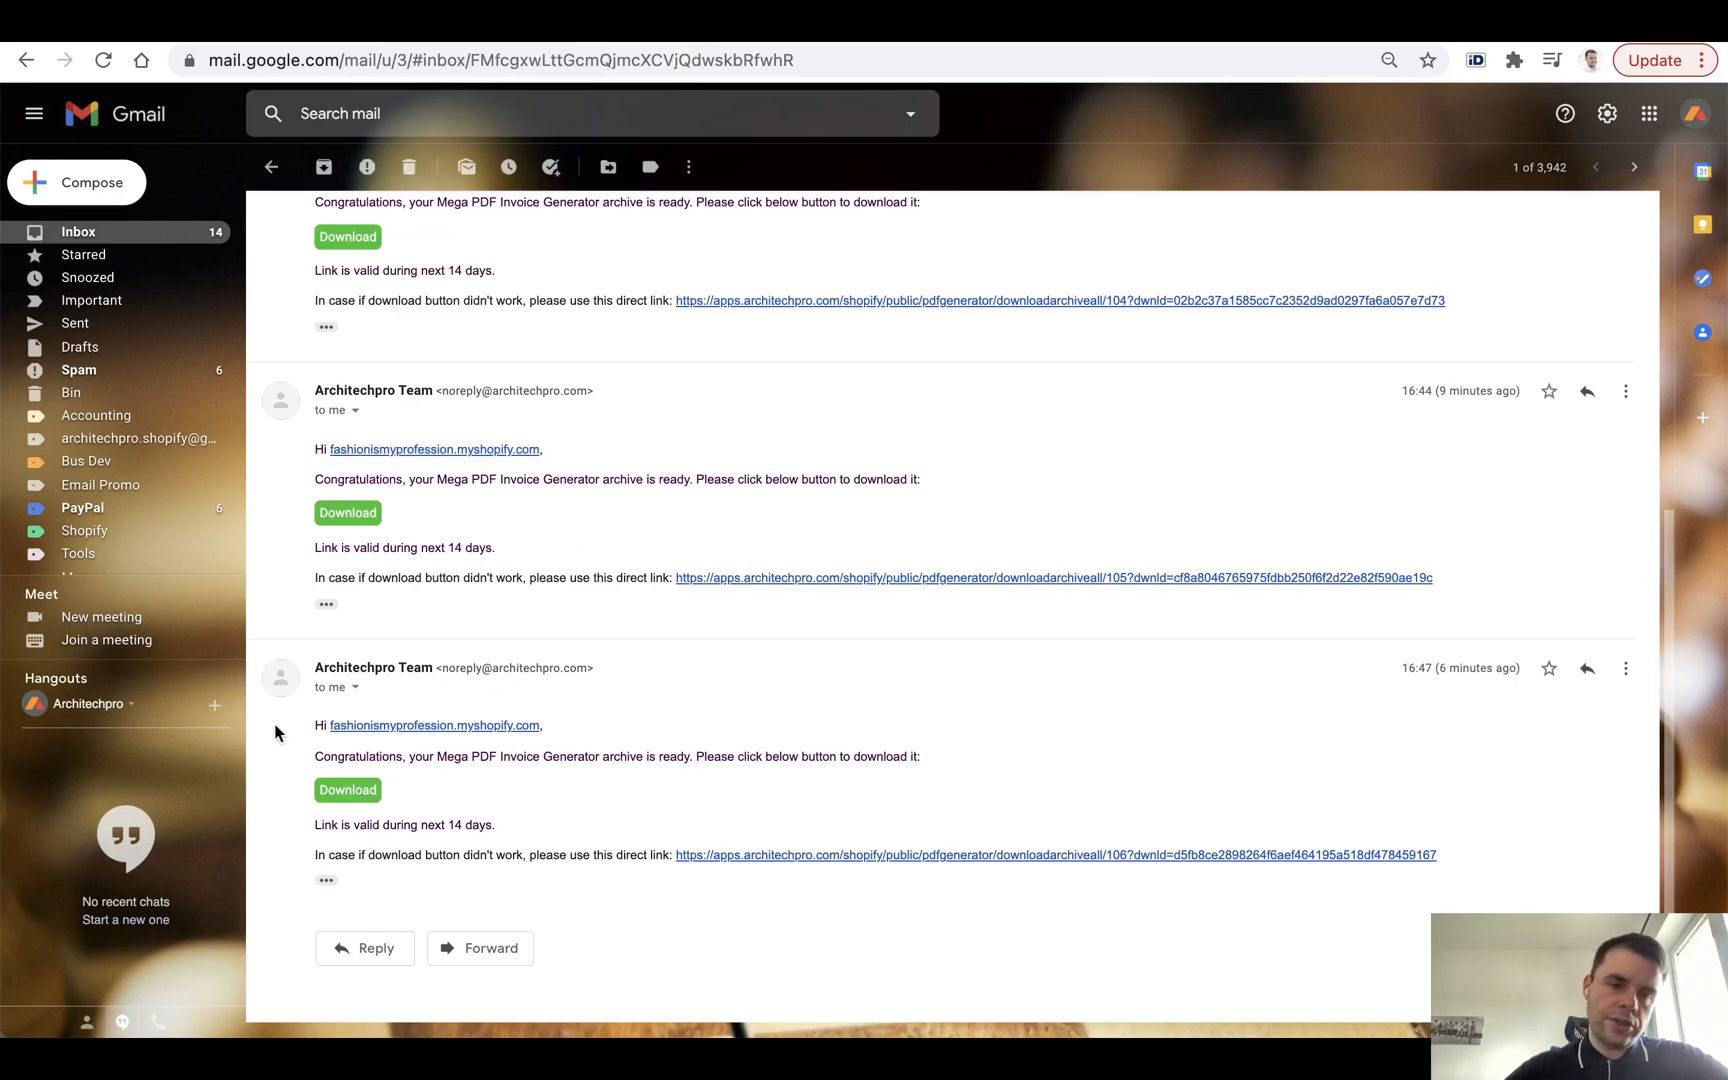
mouse_move(585, 792)
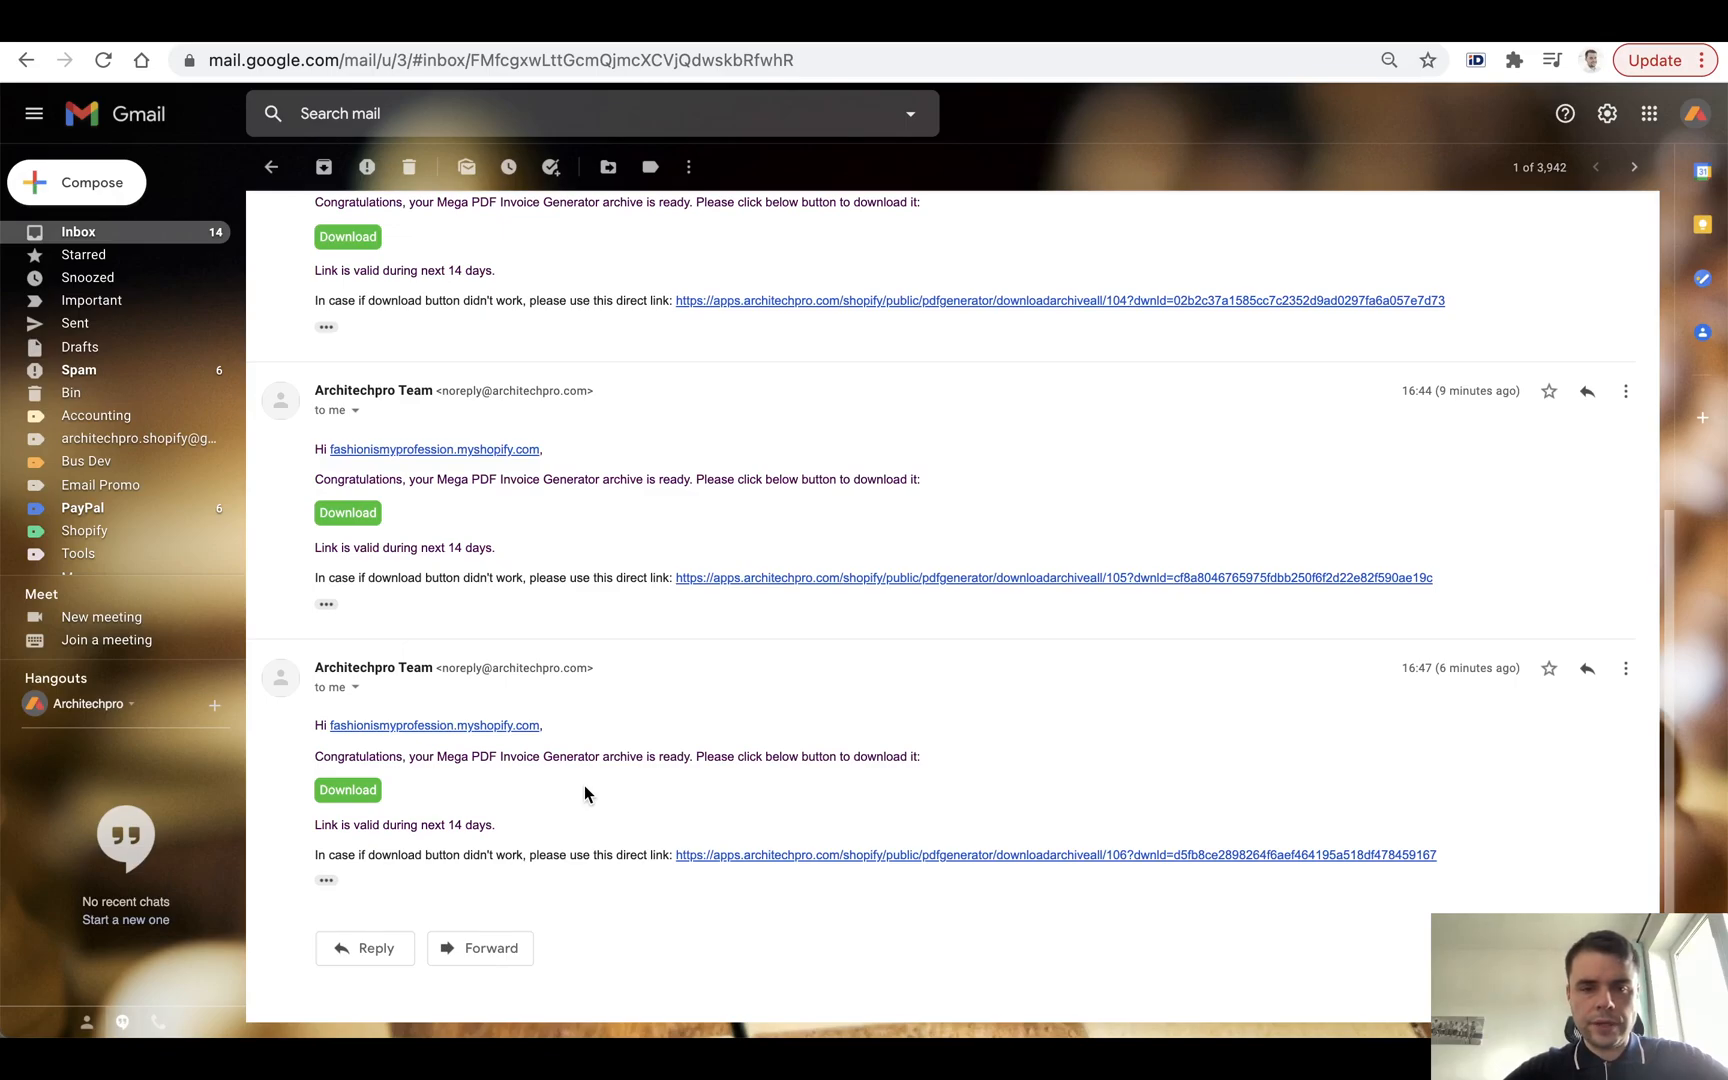